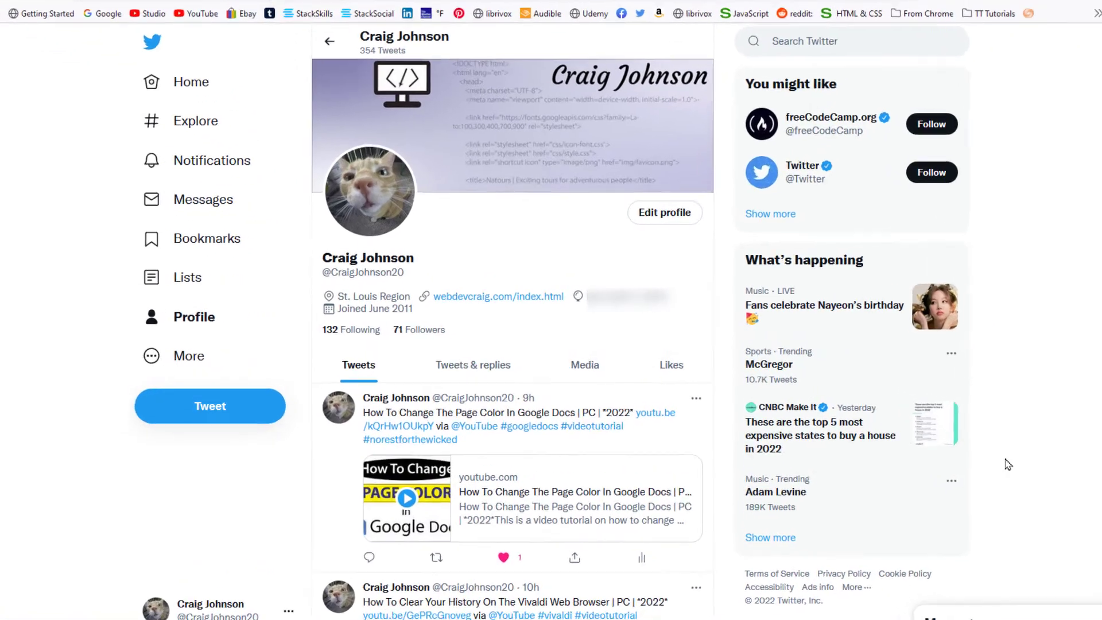
- Reach Settings and privacy from the sidebar's More menu to view Your Account options
double_click(383, 272)
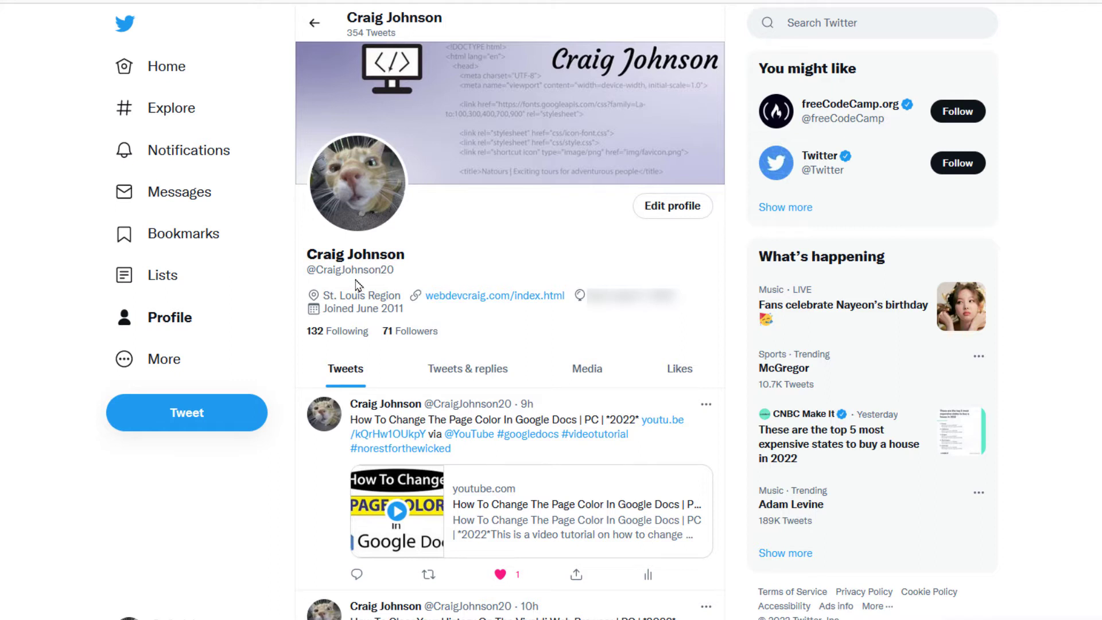
mouse_move(309, 309)
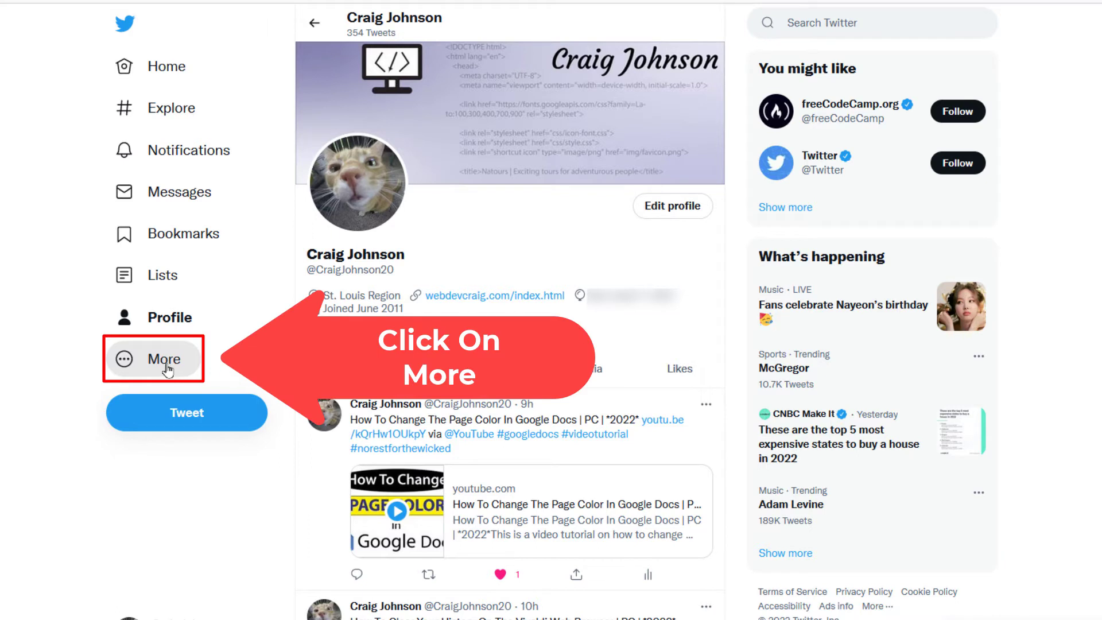
click(153, 360)
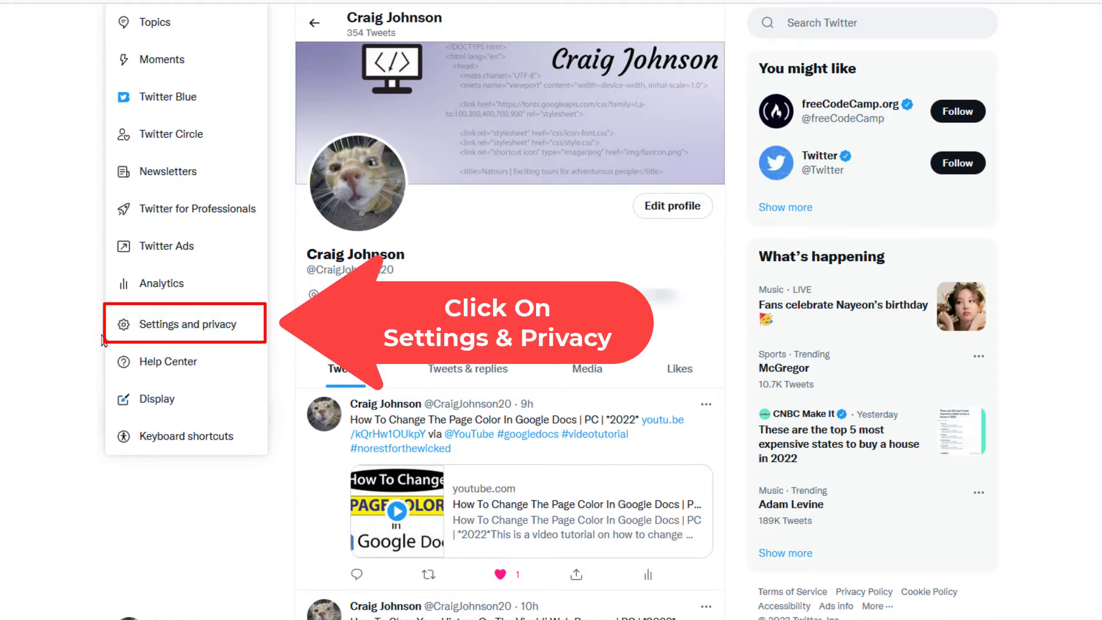
click(187, 324)
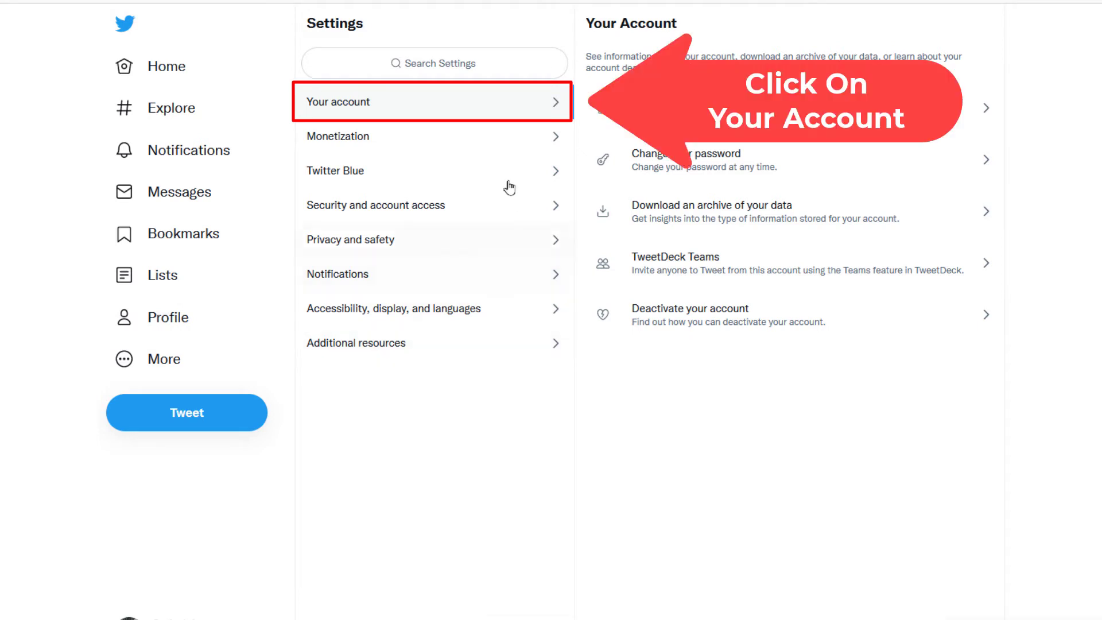
mouse_move(390, 102)
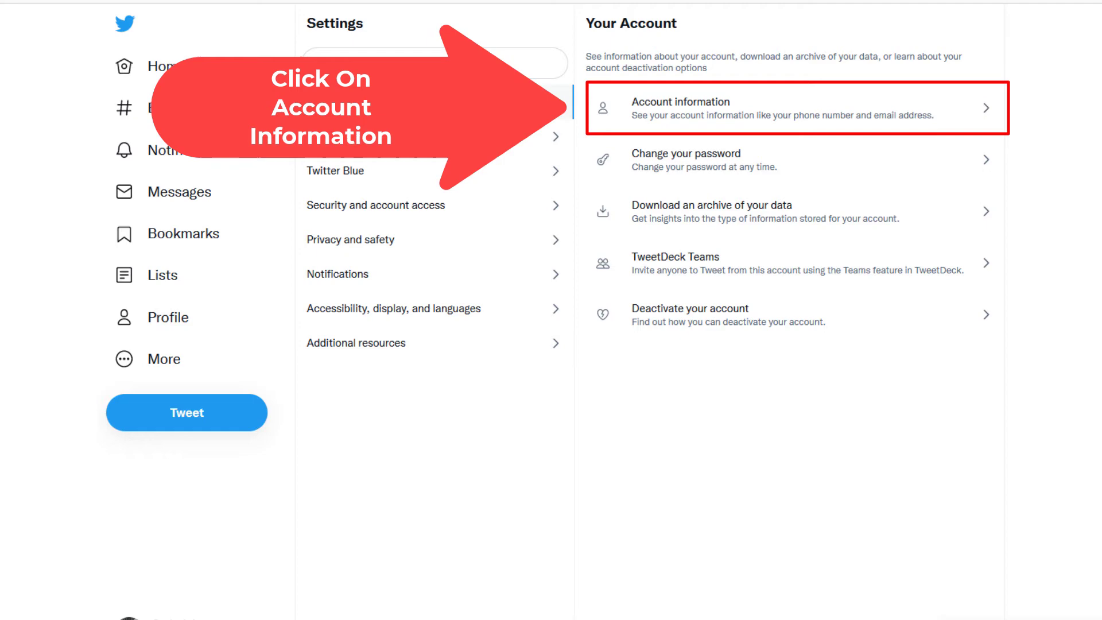
- Confirm the account password to reveal the Account information details
click(794, 108)
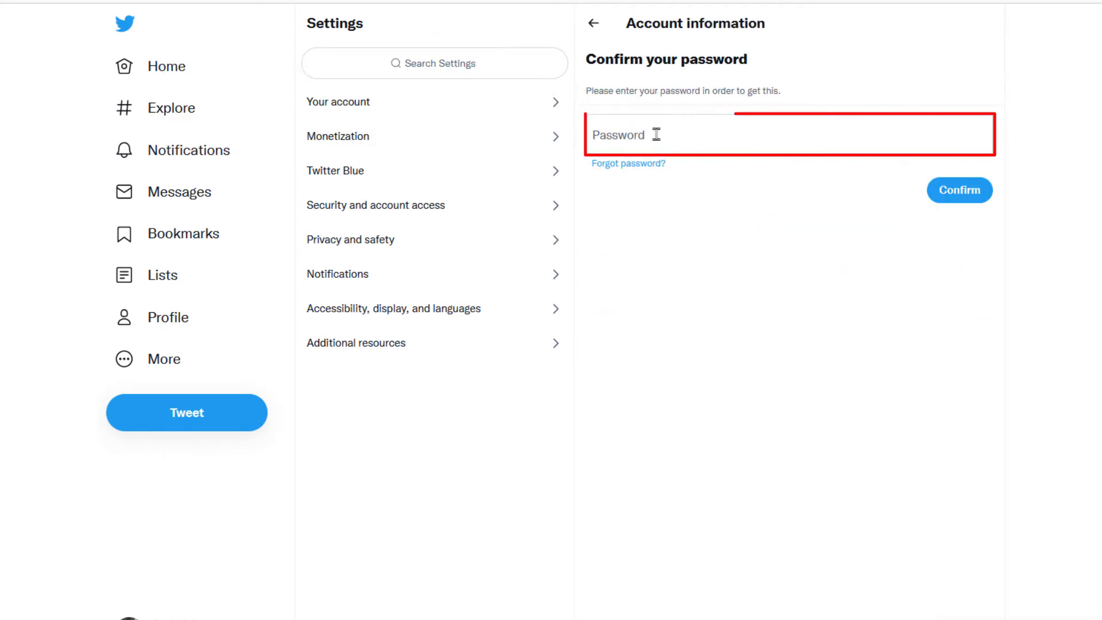
text(password)
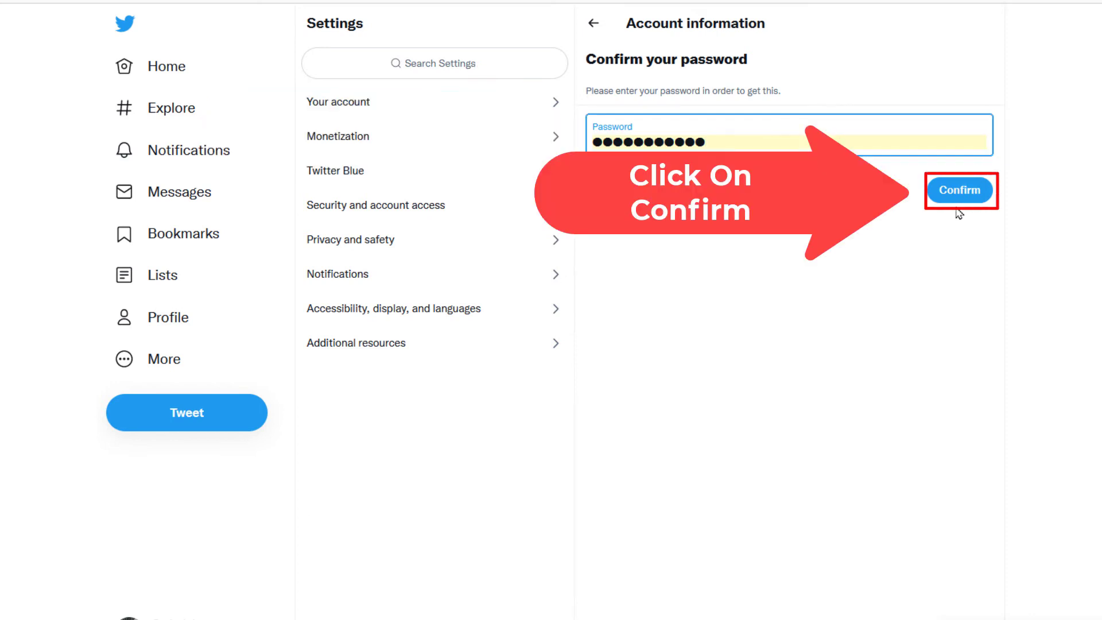
click(959, 189)
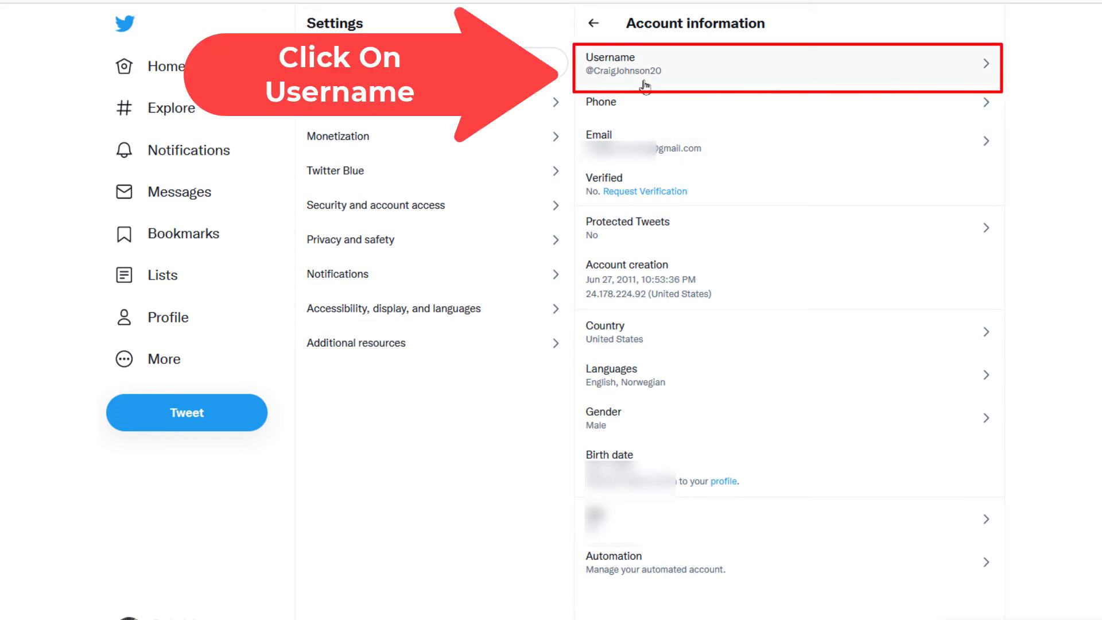
mouse_move(646, 69)
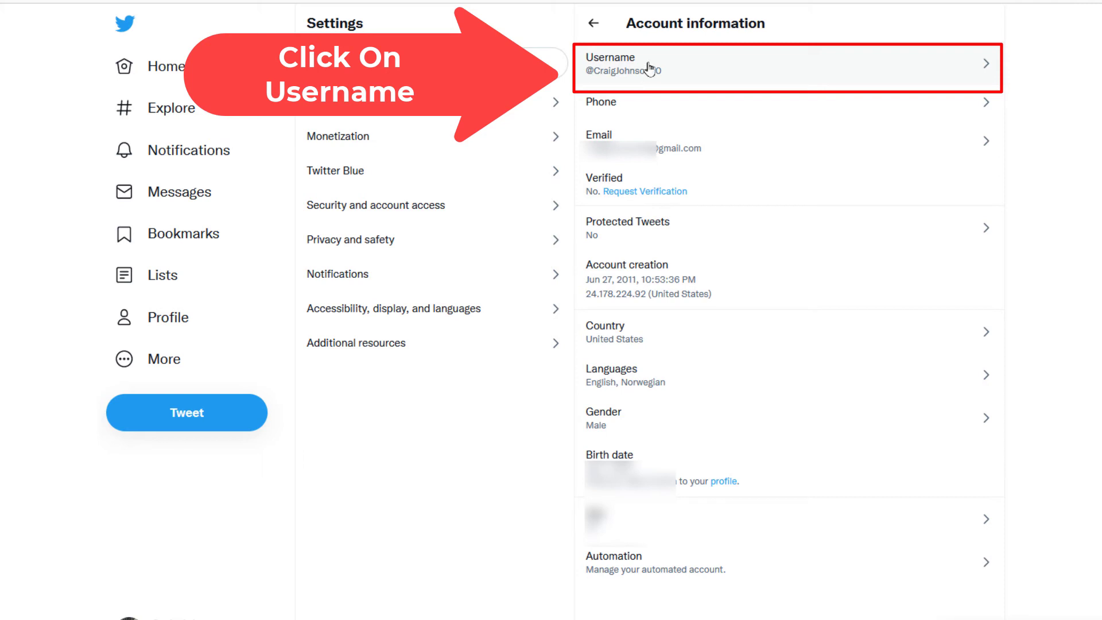
- Replace the current username with 'Craig' on the Change username page
click(772, 68)
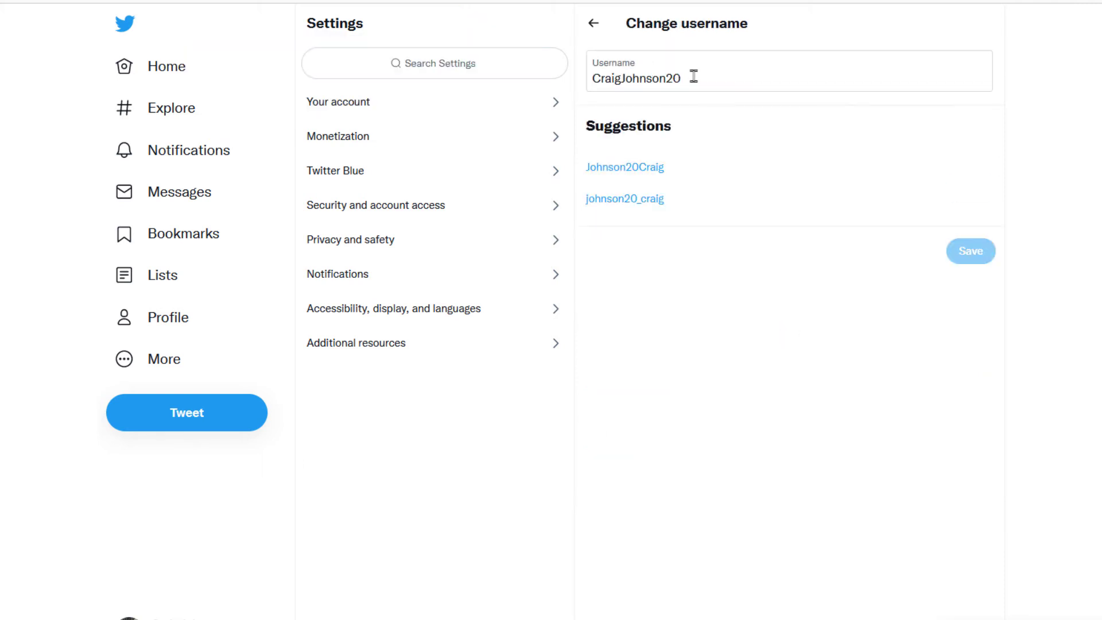
click(787, 70)
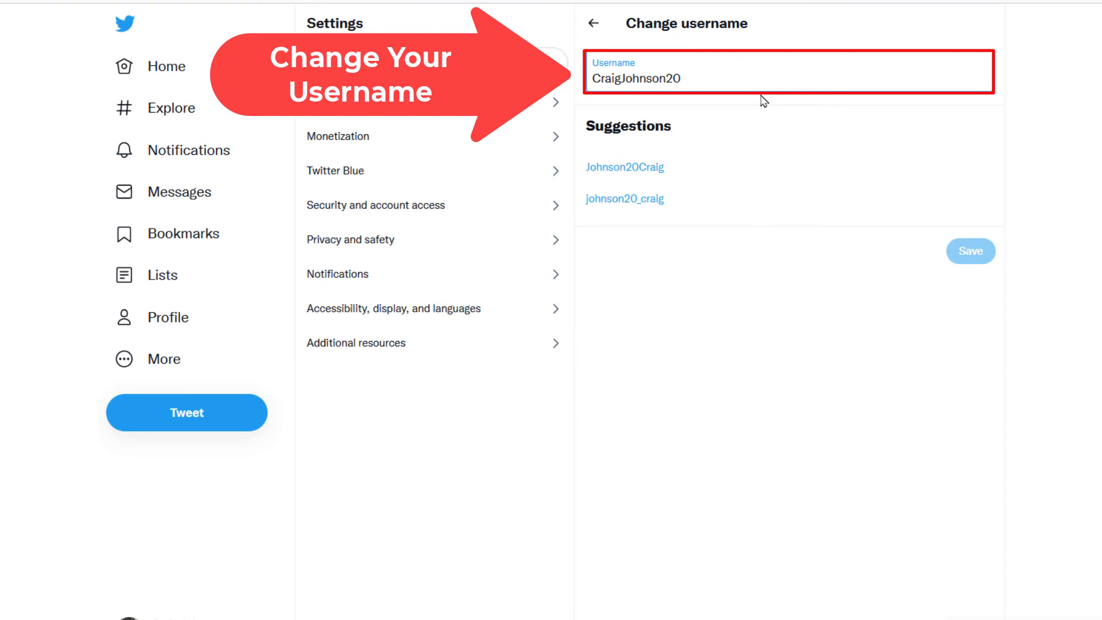
text(Craig)
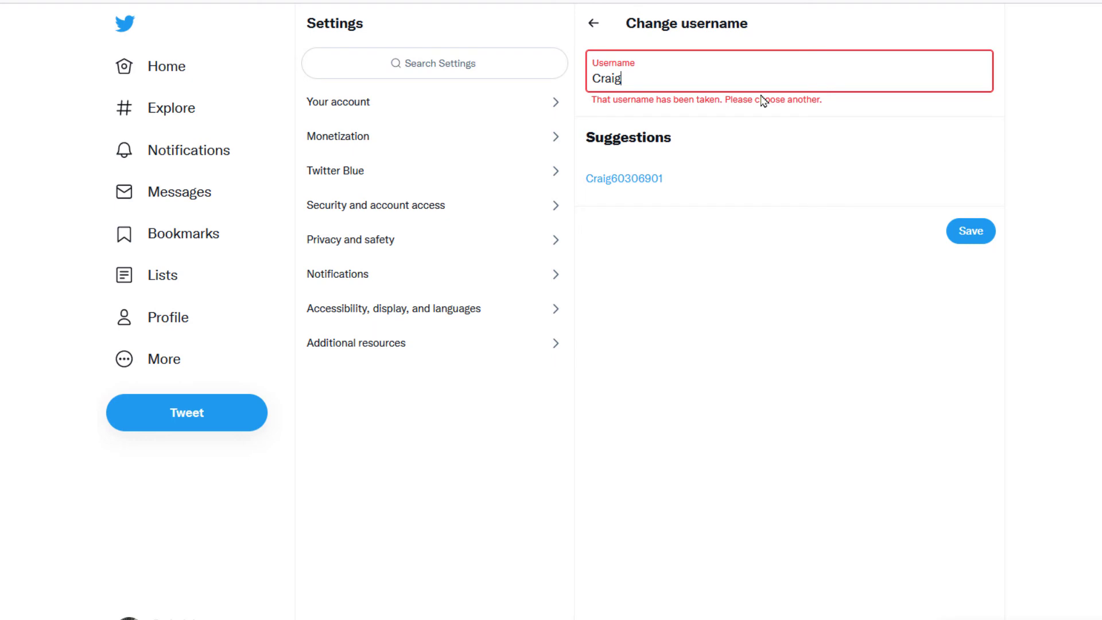
mouse_move(944, 267)
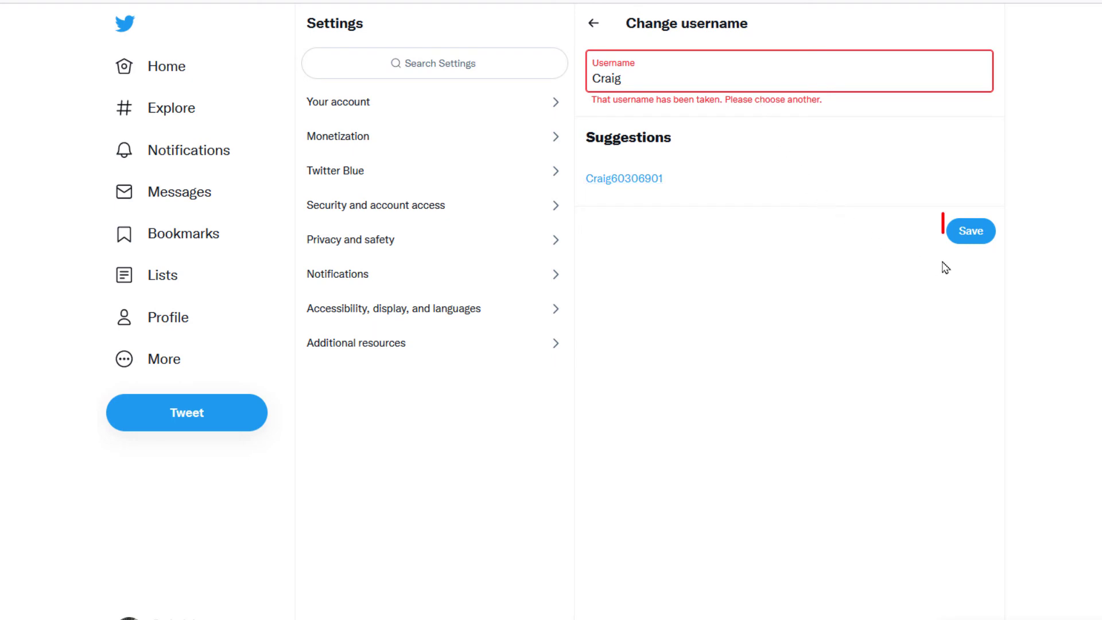